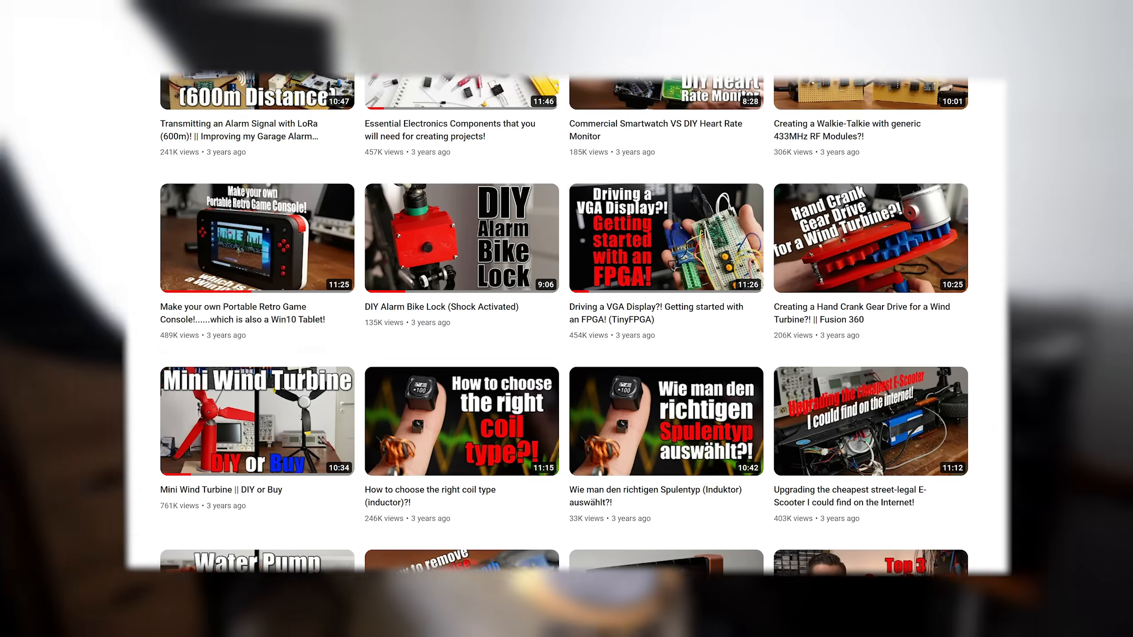
scroll("down", 3)
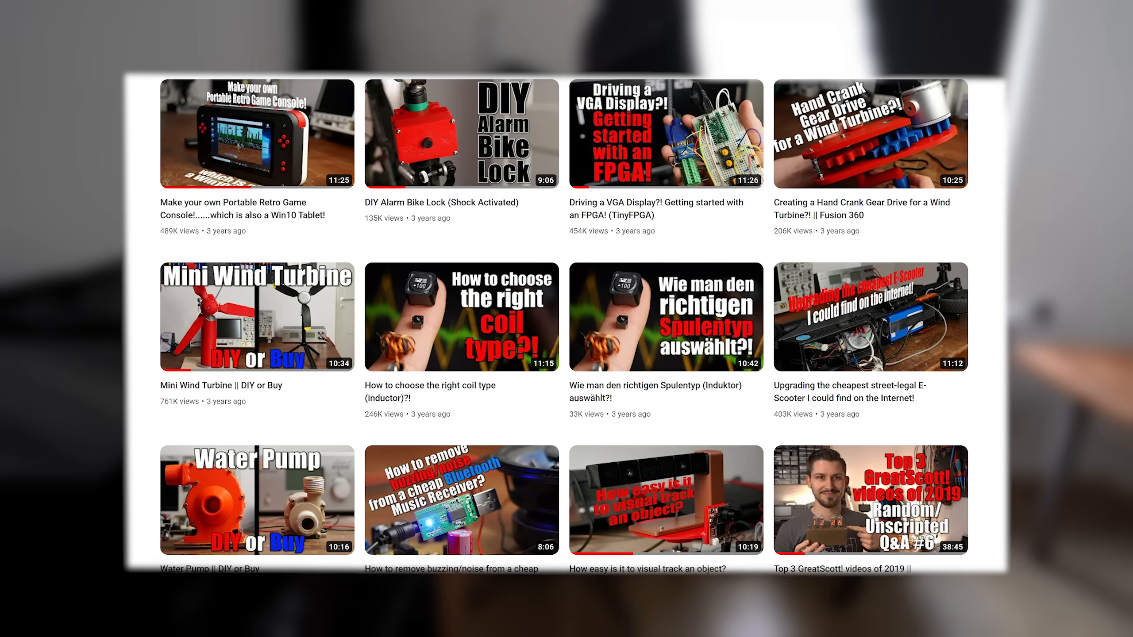
scroll("down", 3)
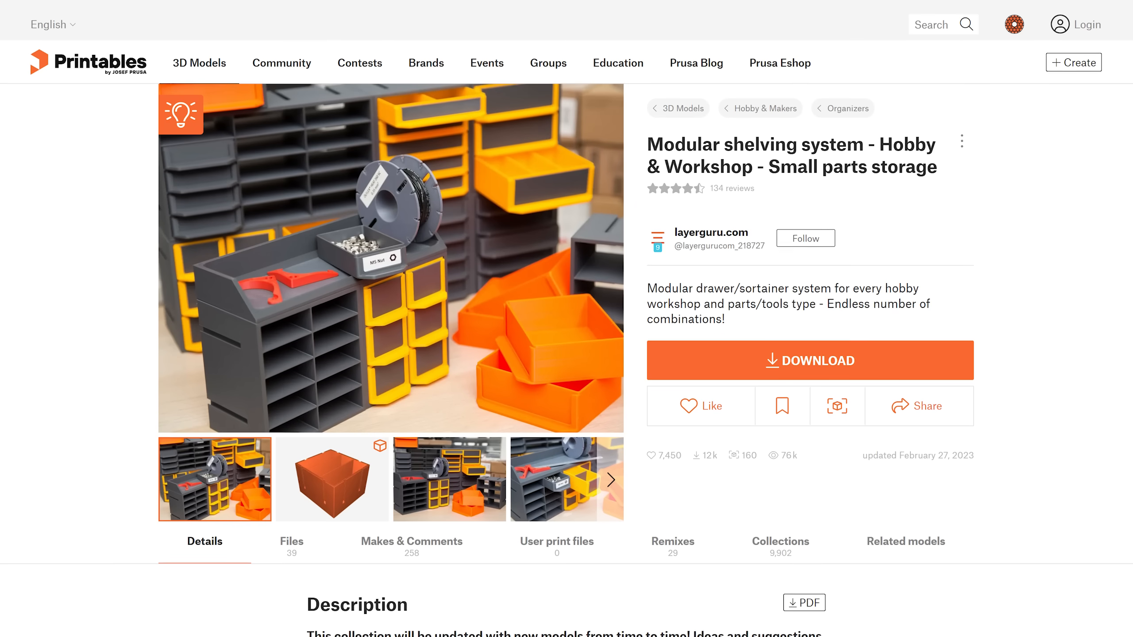
scroll("down", 3)
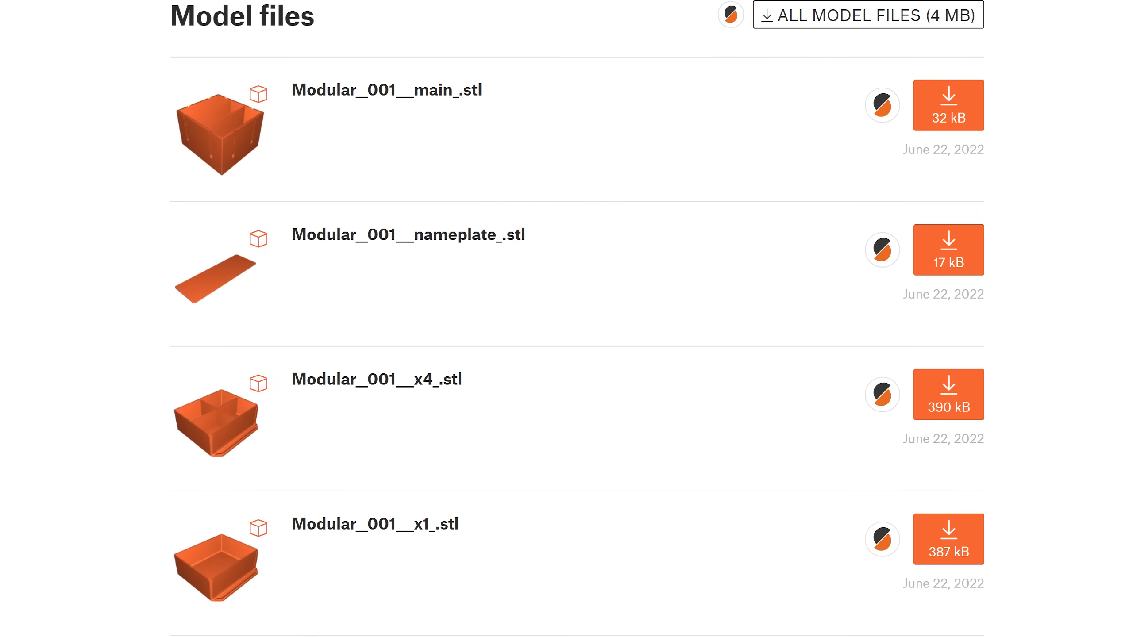
scroll("down", 3)
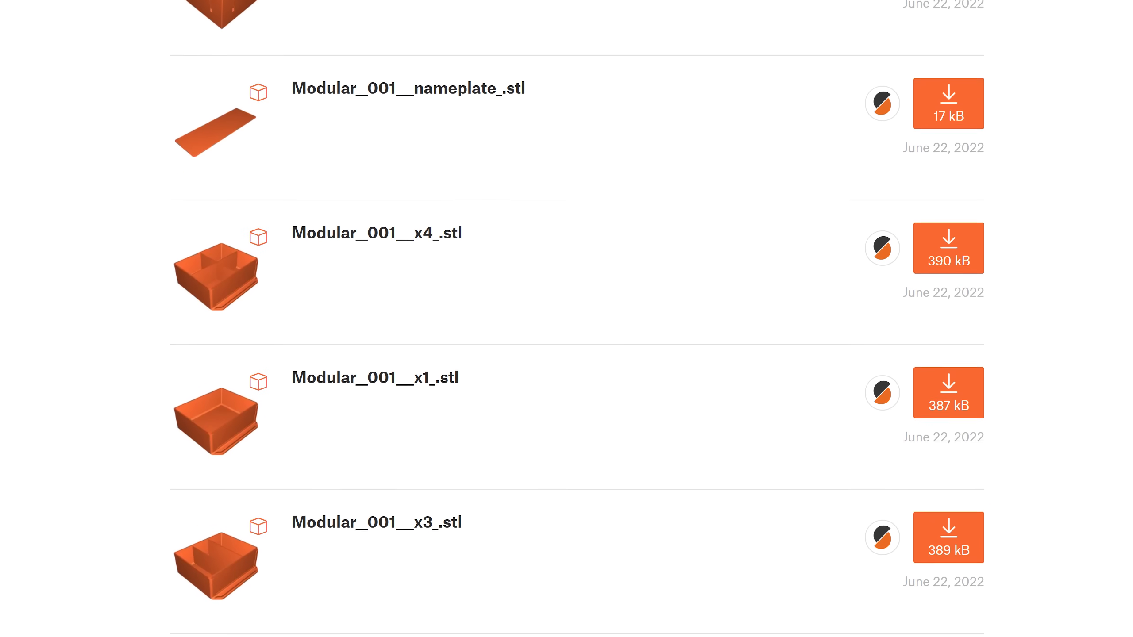
scroll("down", 3)
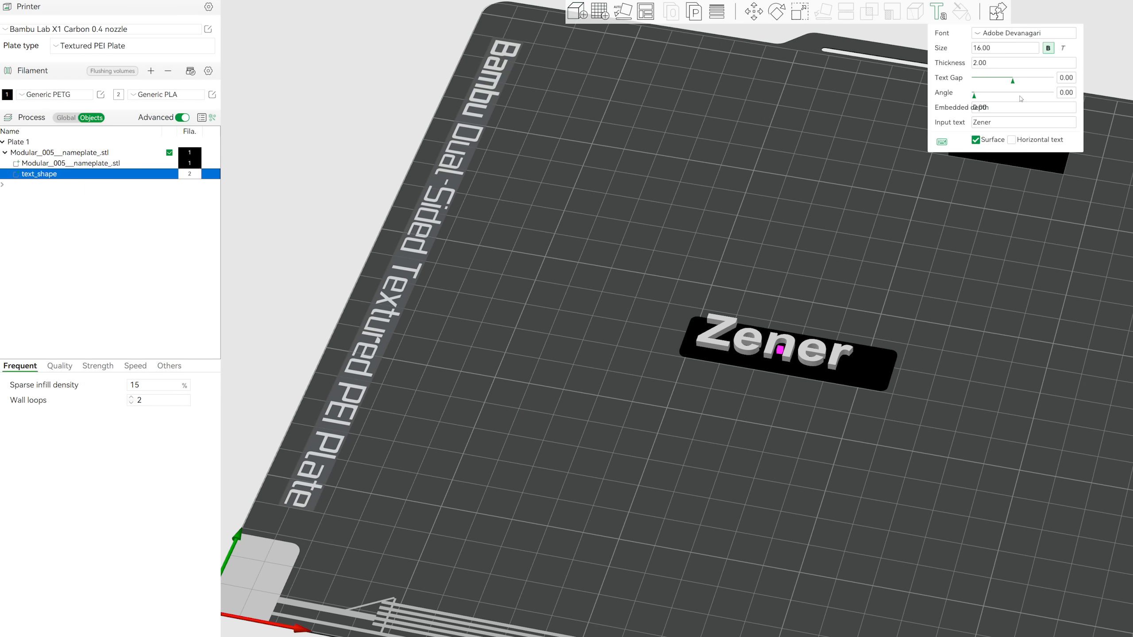
type("10.00")
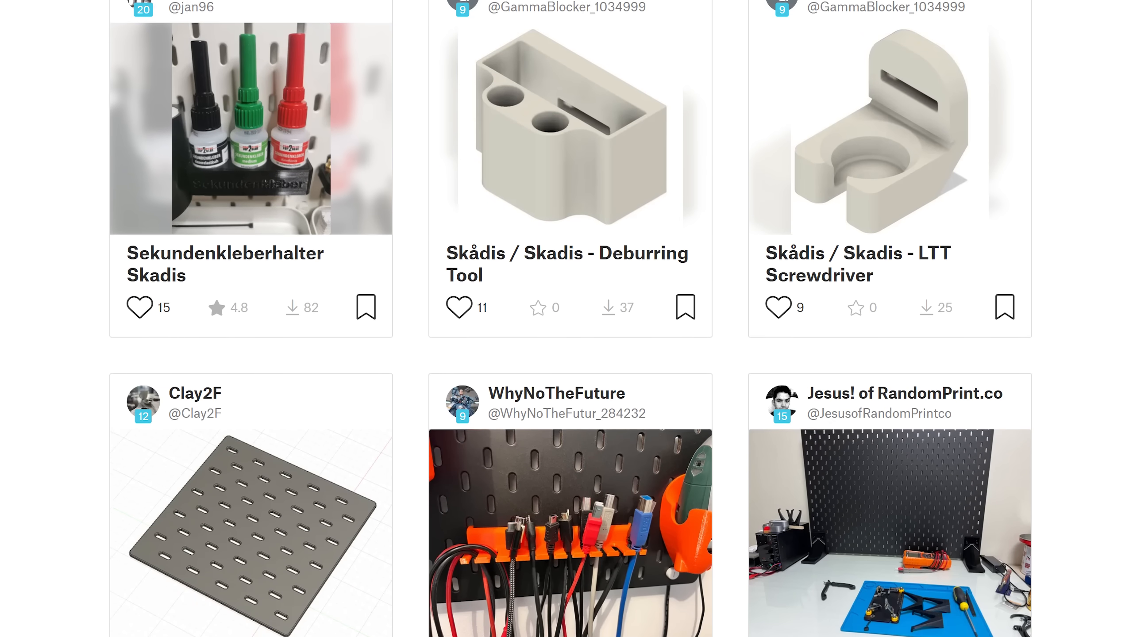
scroll("down", 3)
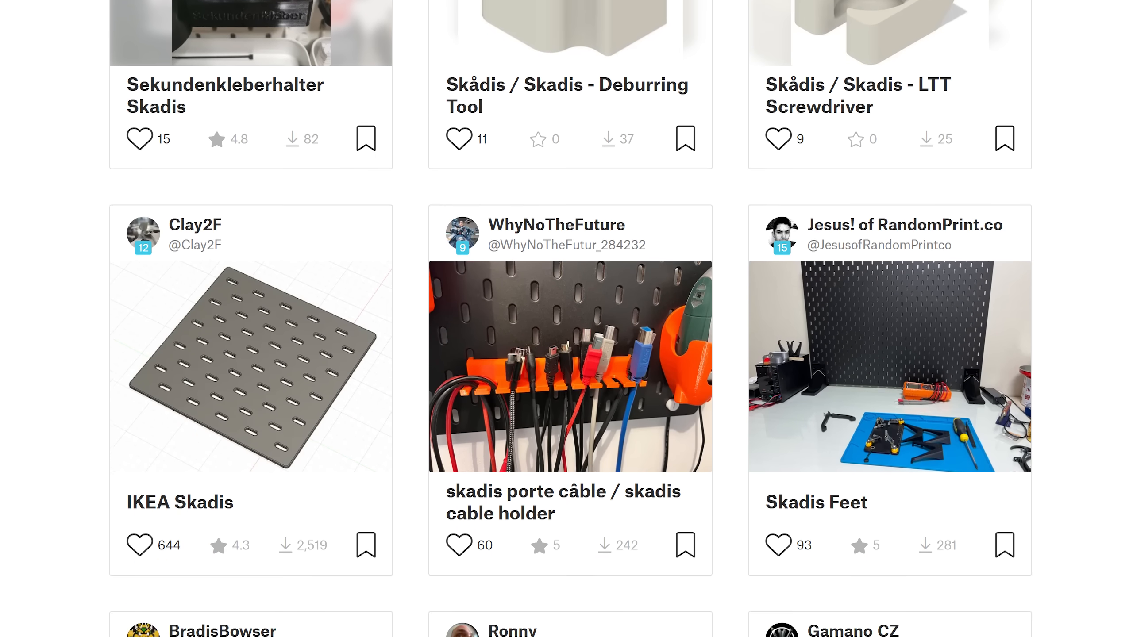
scroll("down", 3)
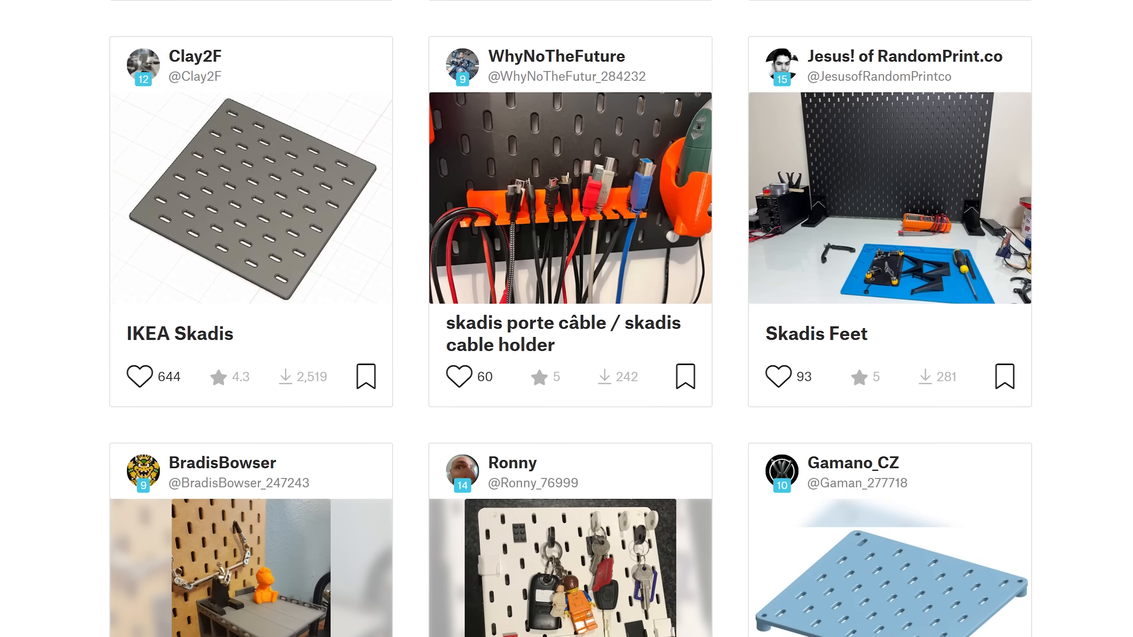